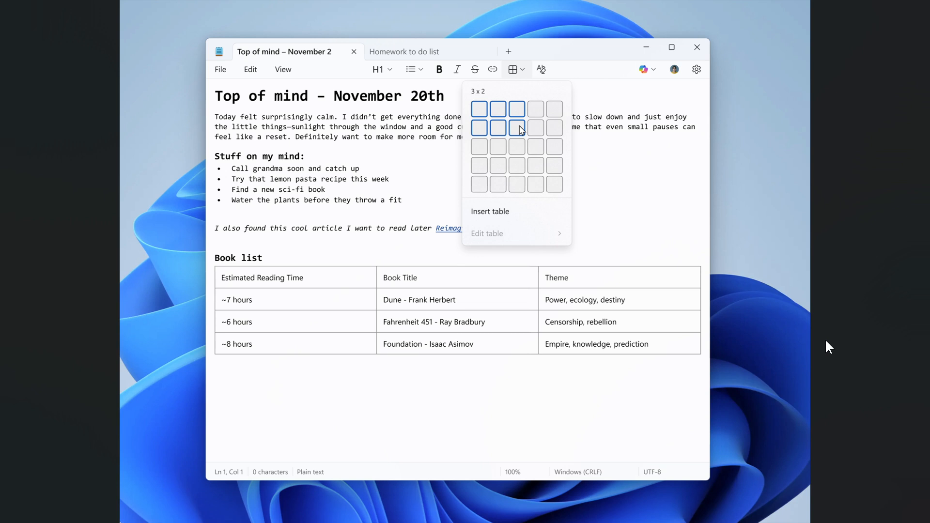
mouse_move(474, 284)
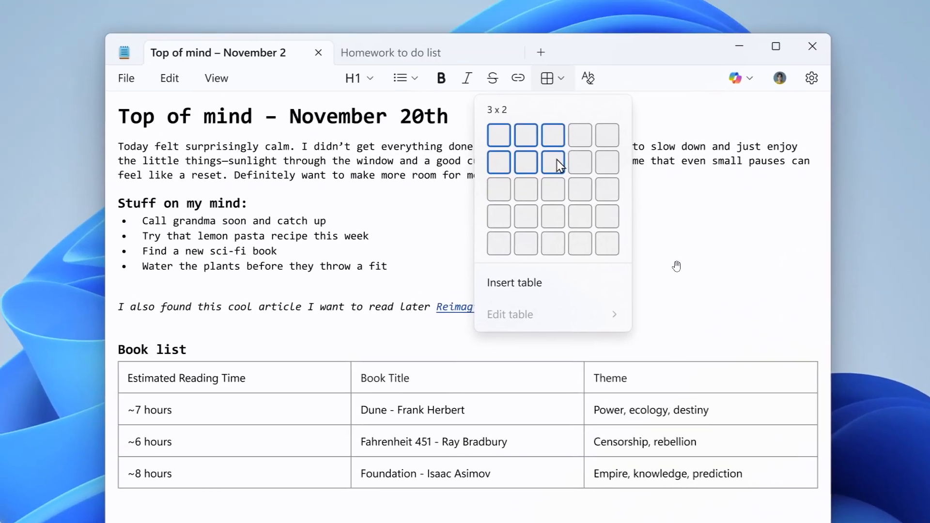
mouse_move(664, 272)
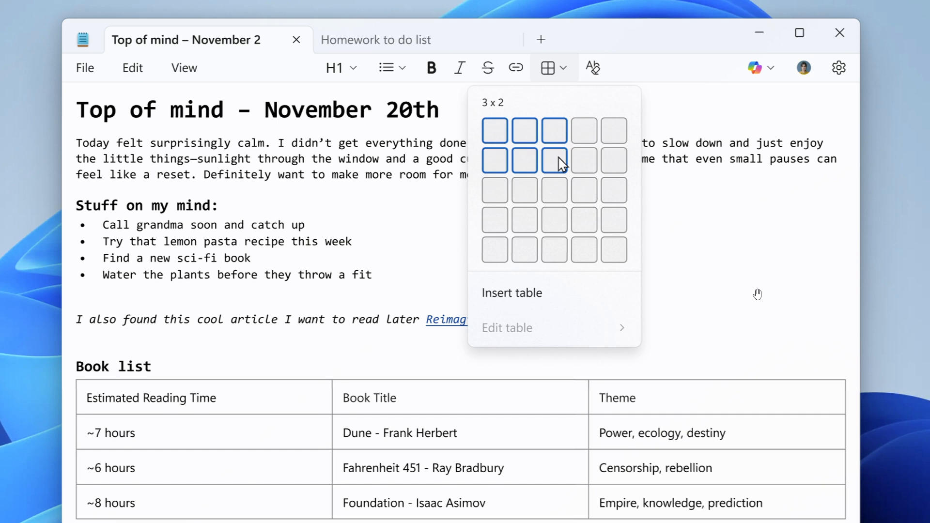
mouse_move(659, 221)
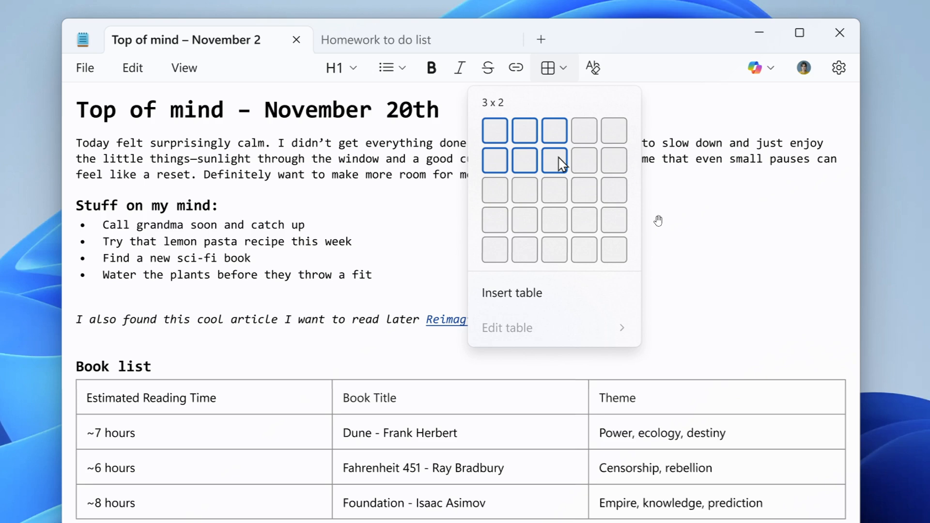
mouse_move(775, 274)
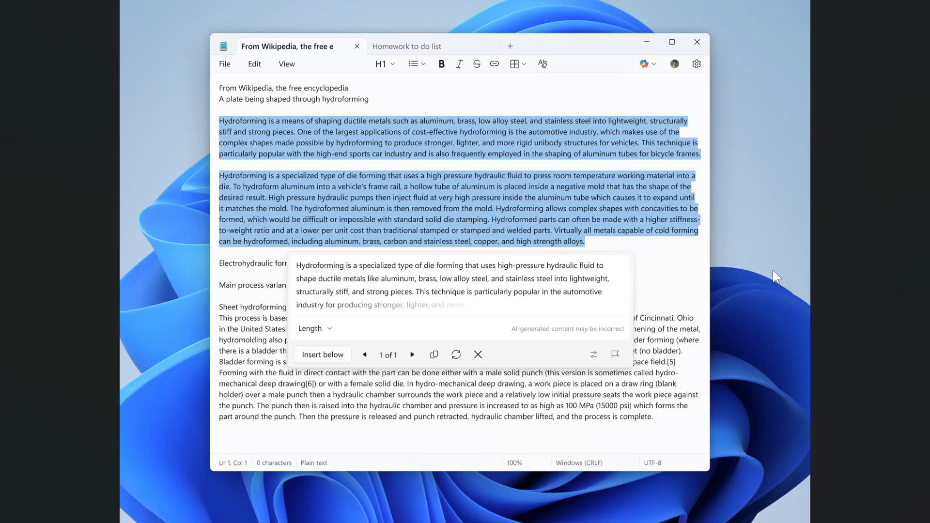
mouse_move(419, 384)
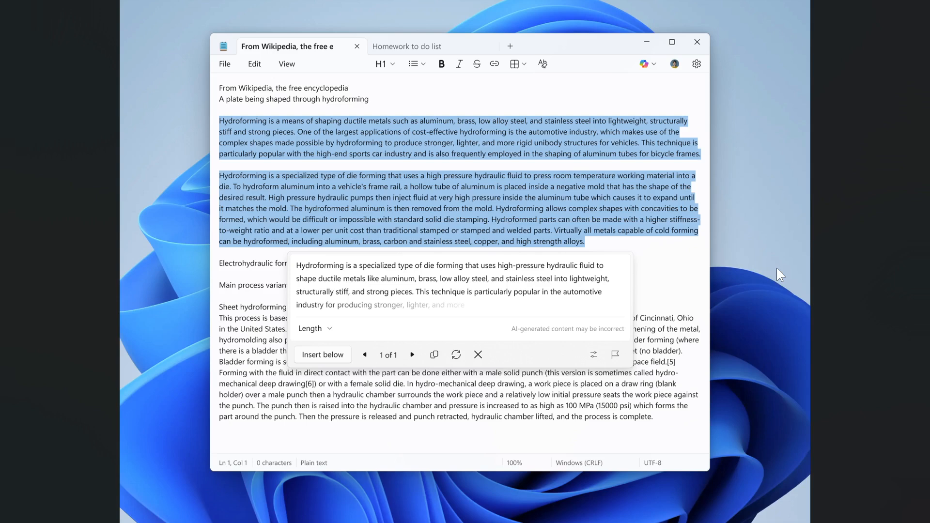
mouse_move(480, 261)
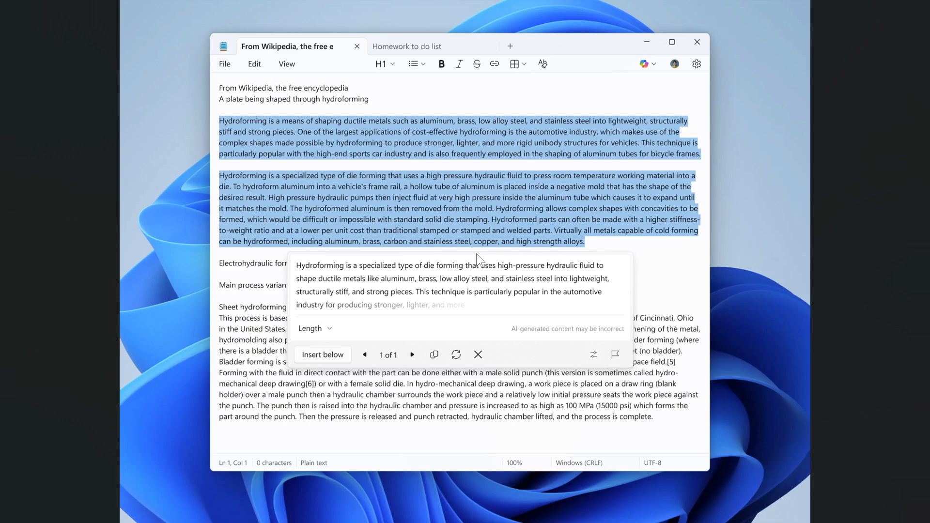
Step: Return to the Top of mind note with the Table grid showing 3 x 2 above the Book list
left_click(513, 69)
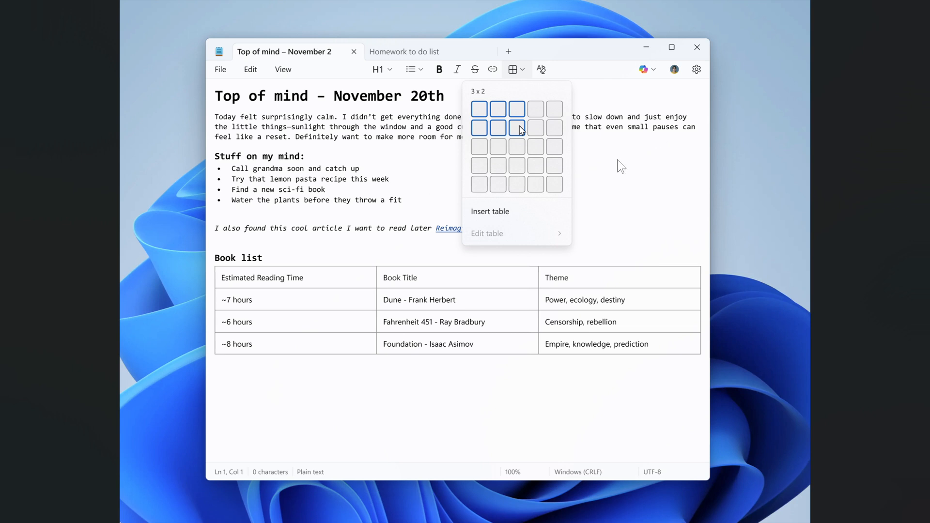
mouse_move(637, 183)
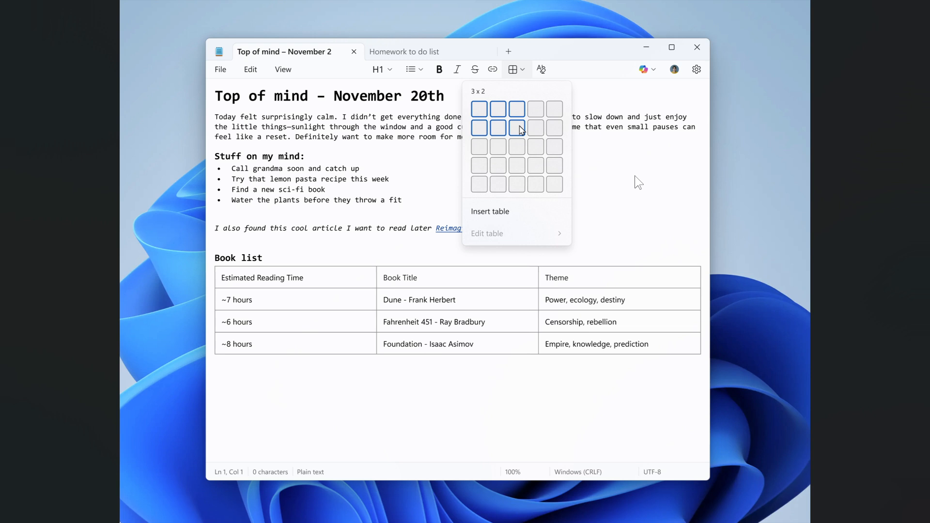
mouse_move(595, 112)
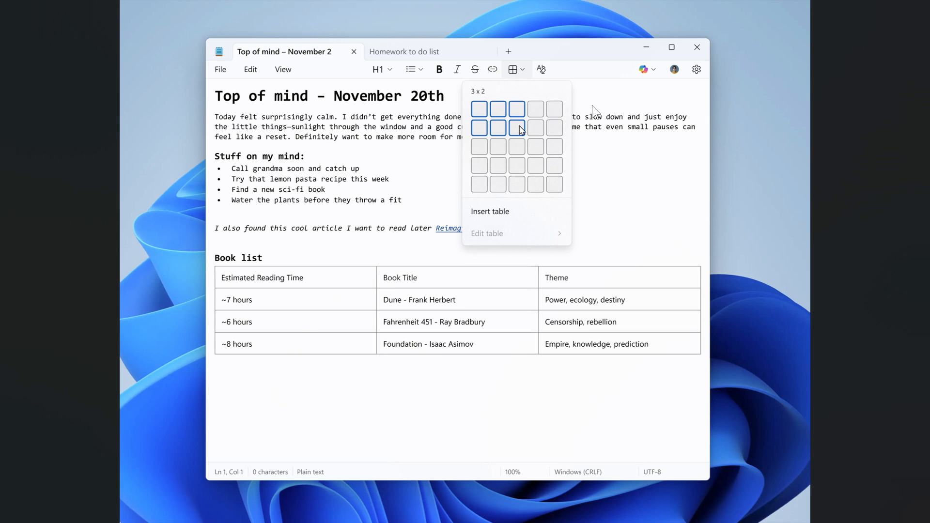
mouse_move(667, 223)
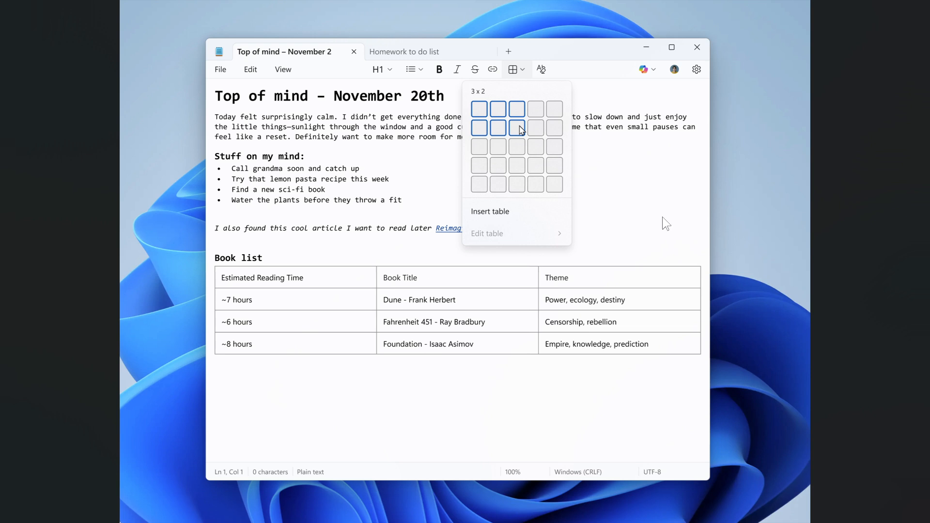